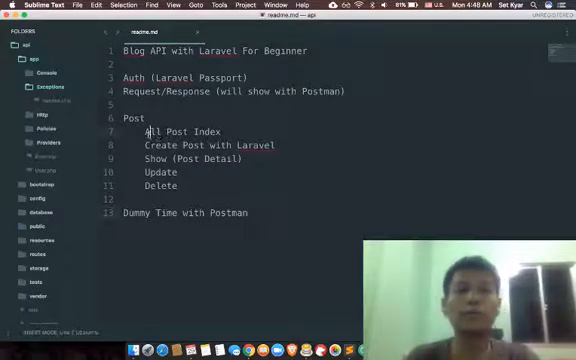
Mark the All Post Index and Update topics in the Blog API outline.
{"action": "double_click", "coordinate": [172, 130]}
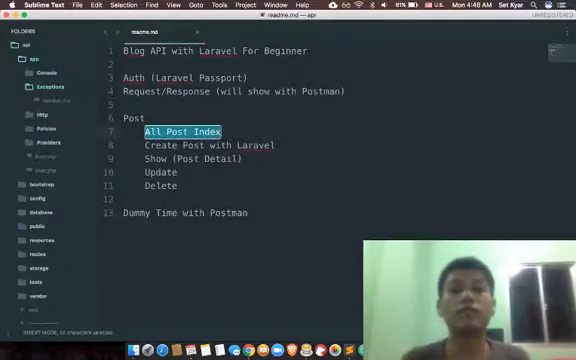
{"action": "double_click", "coordinate": [204, 144]}
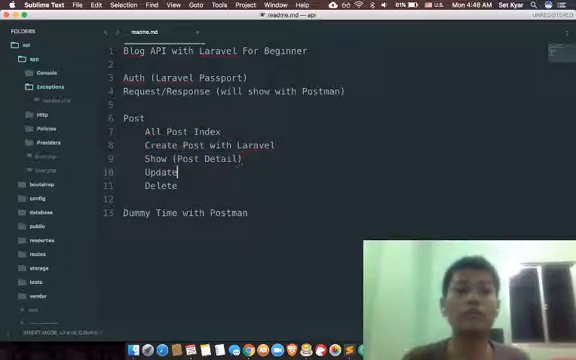
{"action": "double_click", "coordinate": [144, 172]}
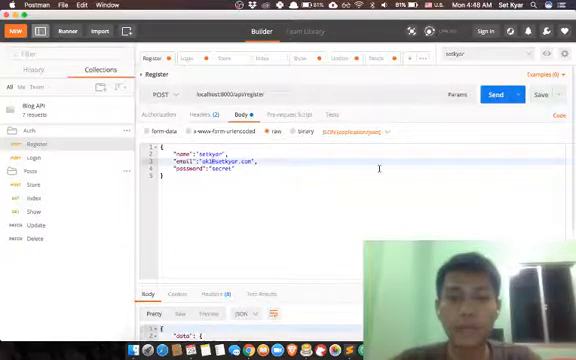
Send the Register request and enlarge the response showing the new user and token.
{"action": "left_click", "coordinate": [512, 80]}
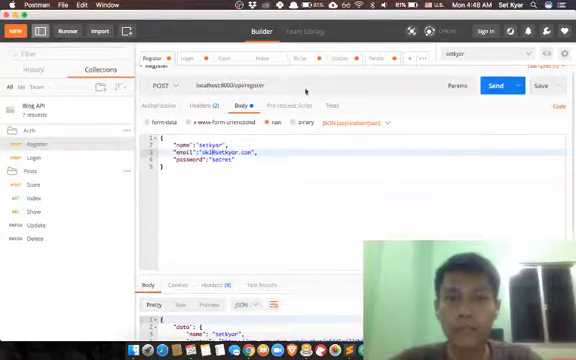
{"action": "left_click", "coordinate": [496, 78]}
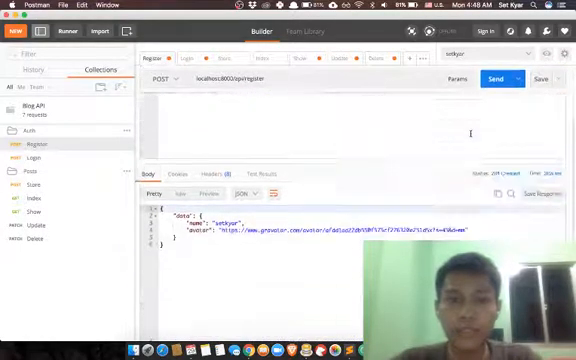
{"action": "left_click", "coordinate": [496, 80]}
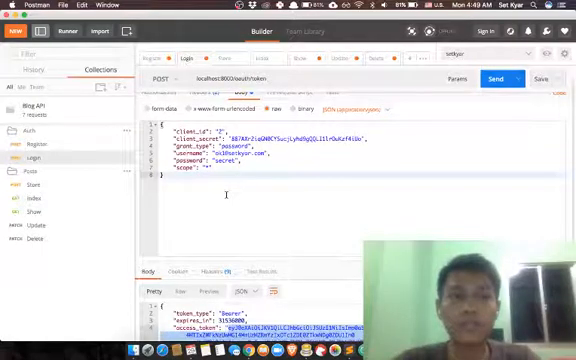
Grab the returned Bearer access token from the Login response and move to the Store request.
{"action": "left_click", "coordinate": [492, 78]}
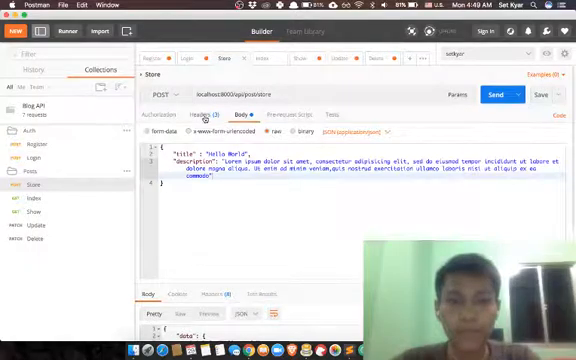
{"action": "left_click", "coordinate": [506, 94]}
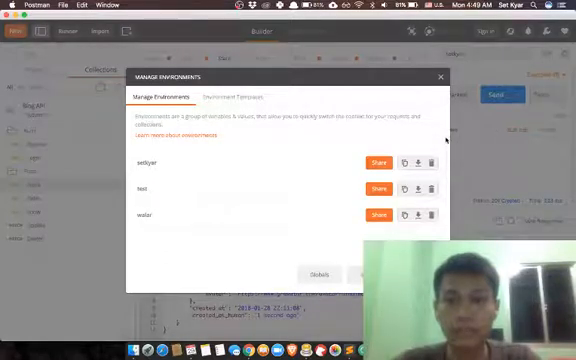
Close the environments settings and send the Store request creating the 'Hello World' post.
{"action": "left_click", "coordinate": [440, 76]}
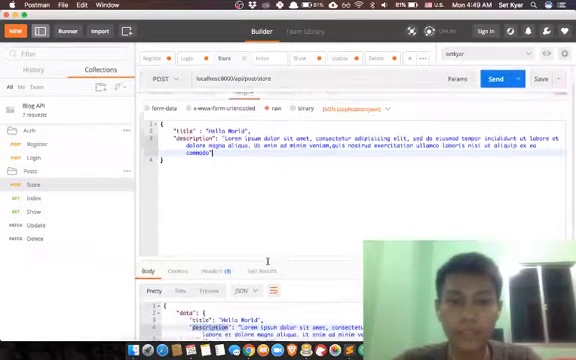
{"action": "left_click", "coordinate": [496, 78]}
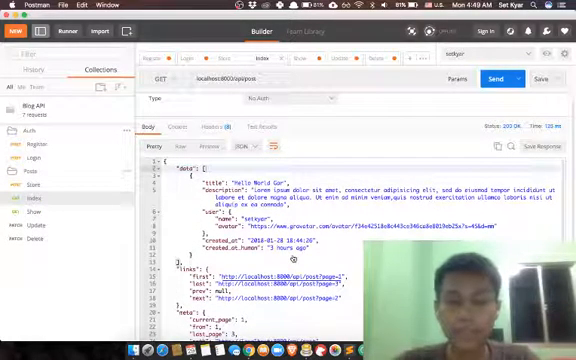
Scroll through the posts list response and move to the Update request.
{"action": "scroll", "scroll_direction": "down", "scroll_amount": 3}
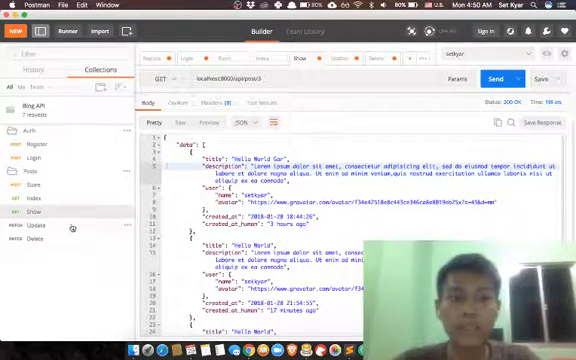
{"action": "left_click", "coordinate": [30, 222]}
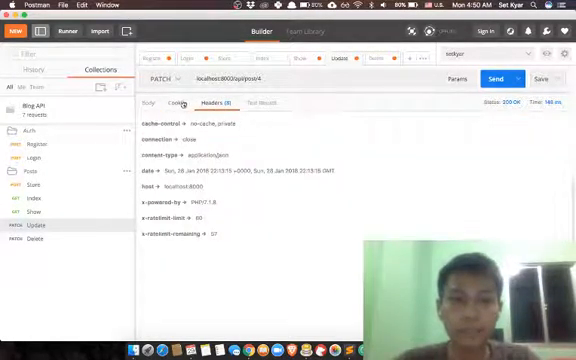
Check the Update request headers, send the Delete request and view the raw unauthorized error.
{"action": "left_click", "coordinate": [160, 104]}
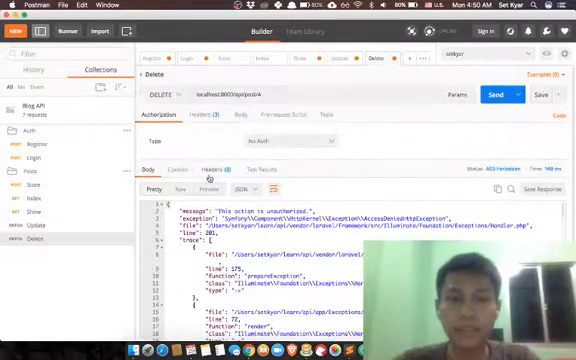
{"action": "left_click", "coordinate": [196, 188]}
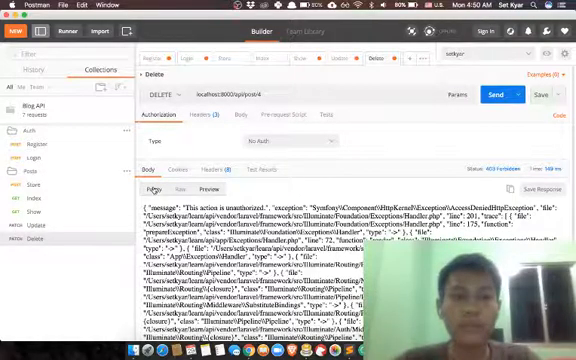
{"action": "left_click", "coordinate": [152, 188]}
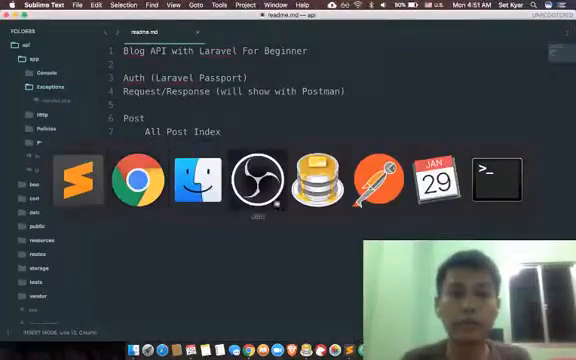
Switch to OBS Studio from the macOS Dock.
{"action": "left_click", "coordinate": [264, 178]}
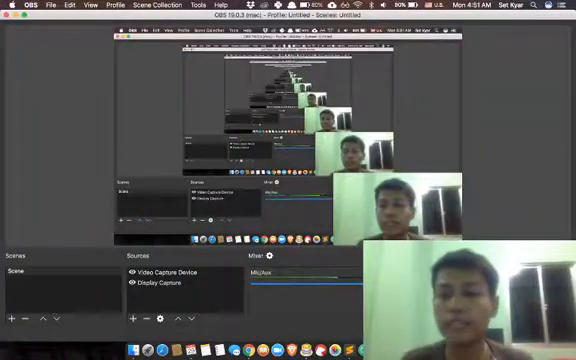